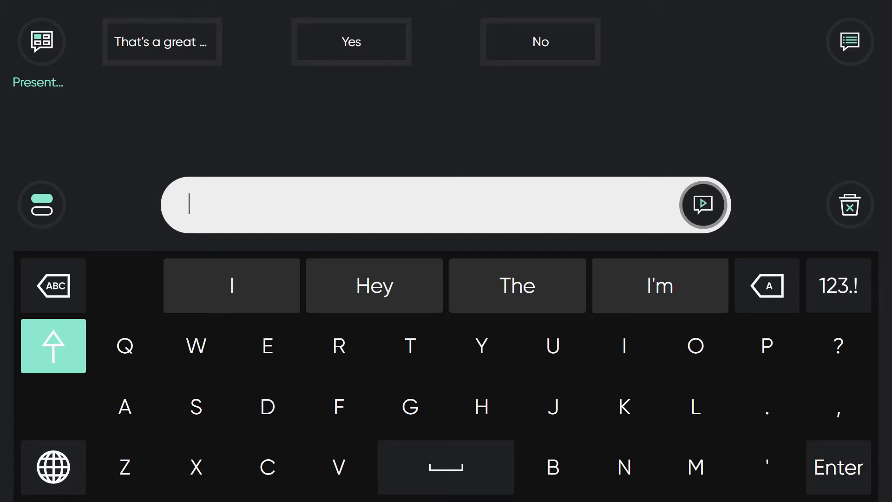
Step: Replace the keyboard with the Presentation topic's four saved phrases and speak them
left_click(850, 41)
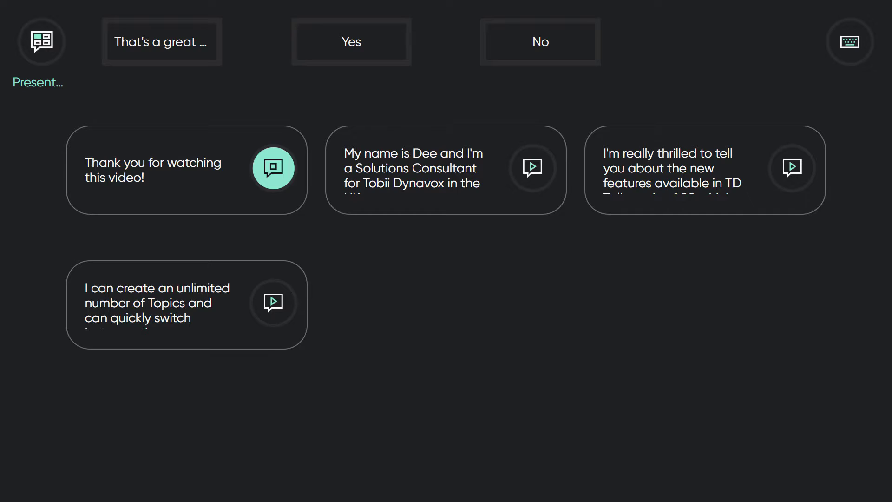
left_click(532, 167)
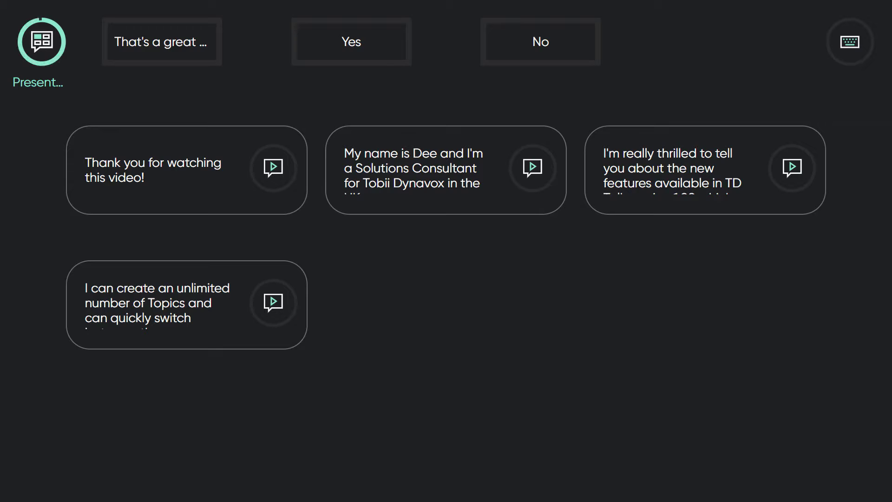
Step: Switch to the General topic and bring up its keyboard
left_click(38, 41)
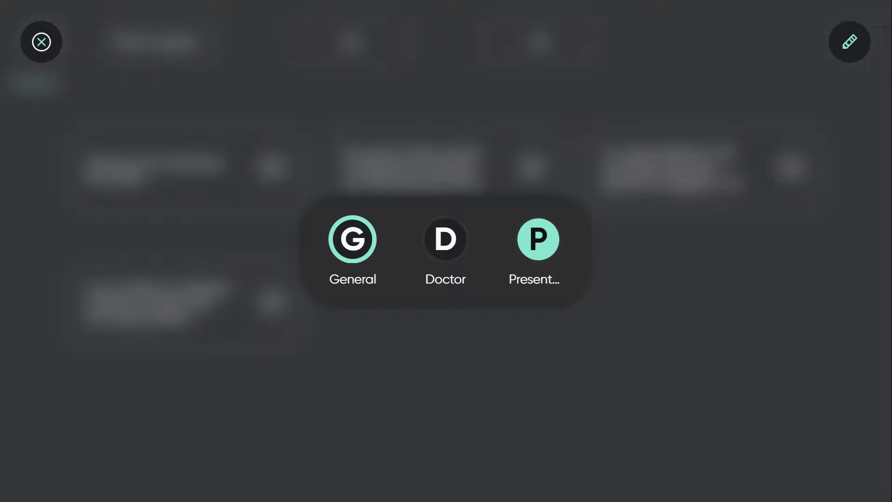
left_click(353, 238)
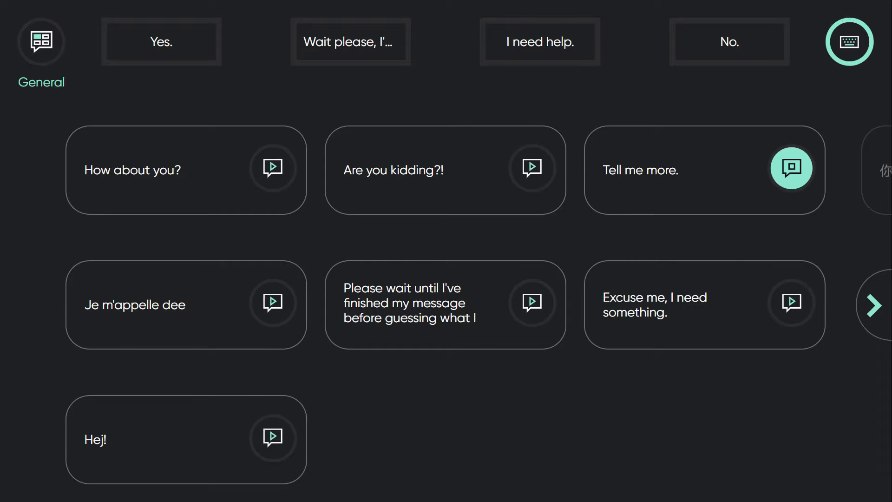
left_click(848, 41)
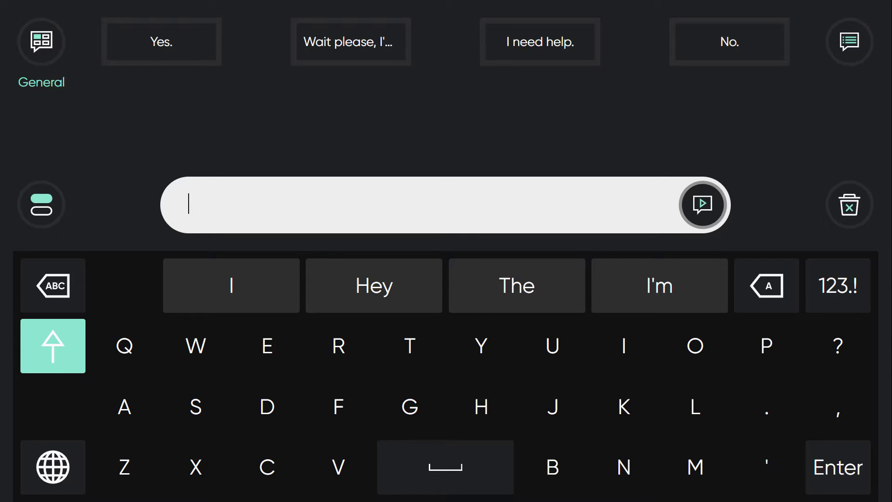
Step: Compose 'Hey there' from word predictions, then clear the message bar
left_click(41, 41)
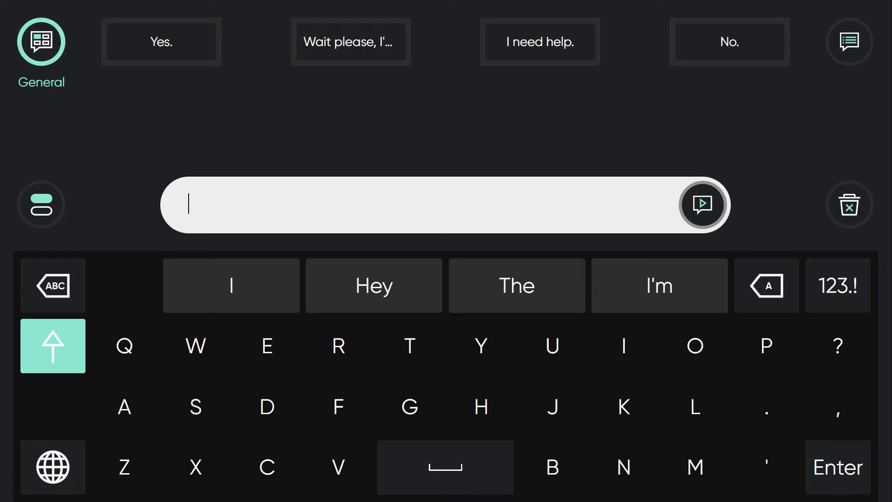
left_click(40, 42)
type("H")
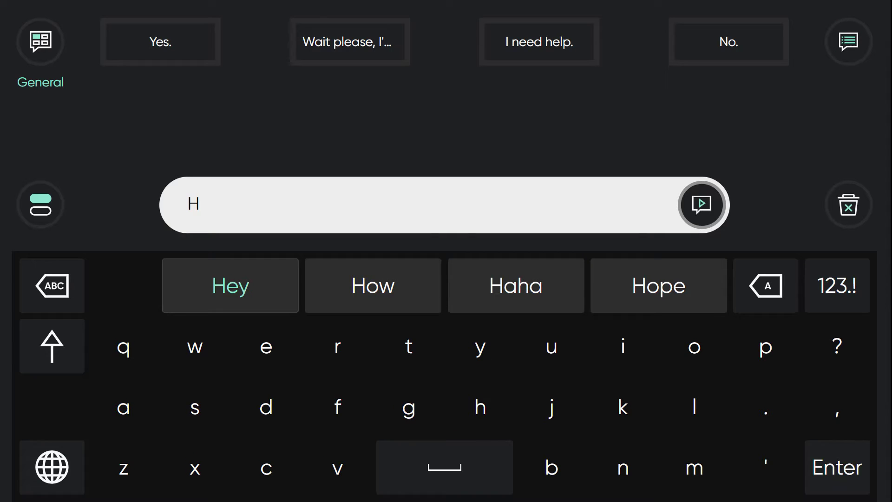
left_click(230, 285)
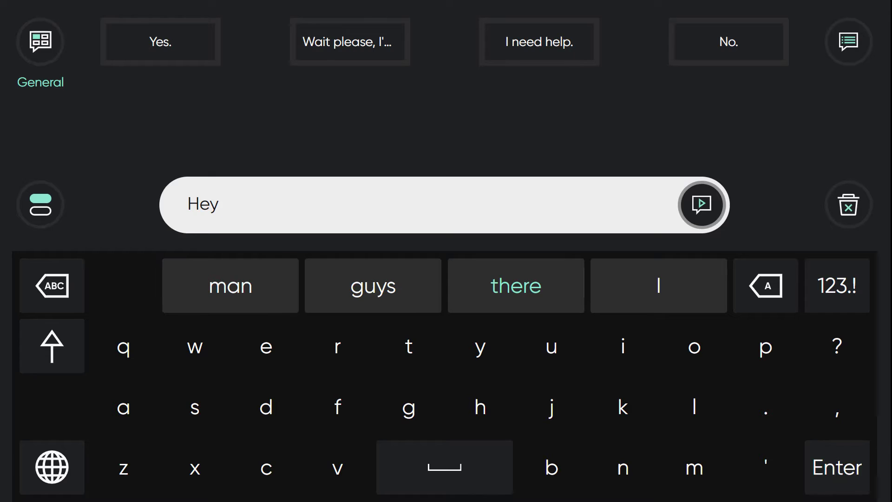
left_click(516, 285)
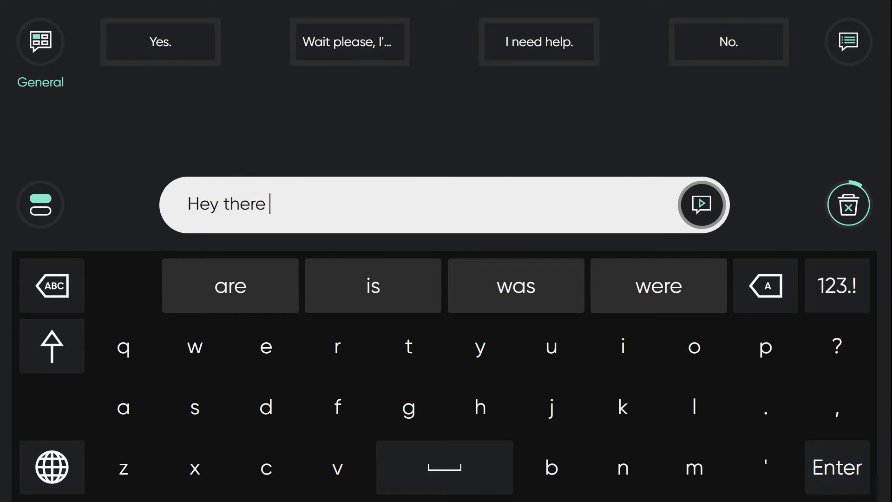
left_click(51, 346)
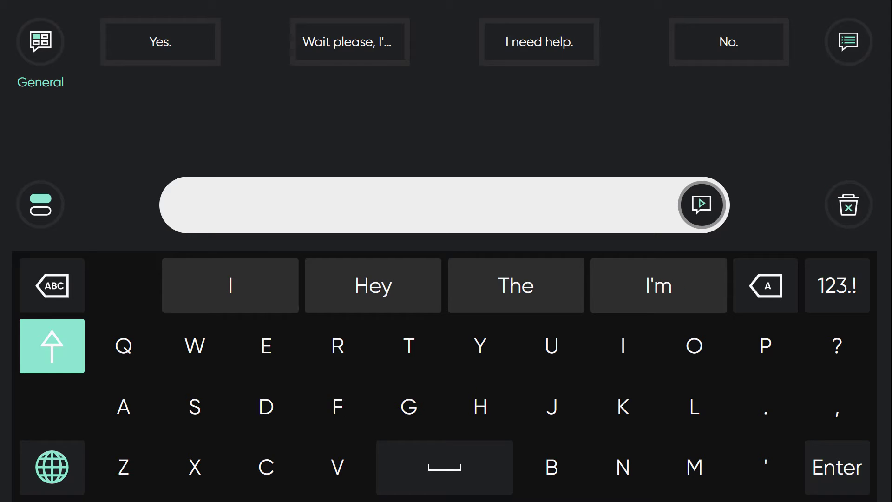
Step: Try the Arabic and French keyboards and speak the French message aloud
left_click(51, 467)
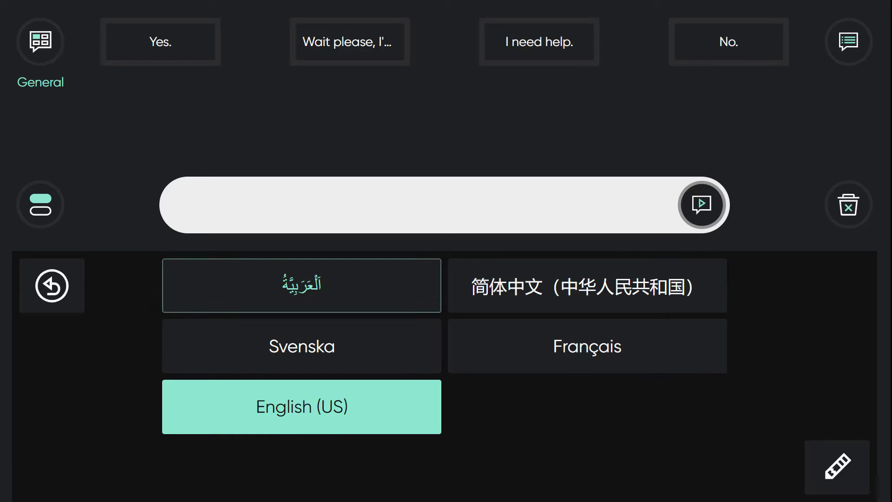
left_click(301, 285)
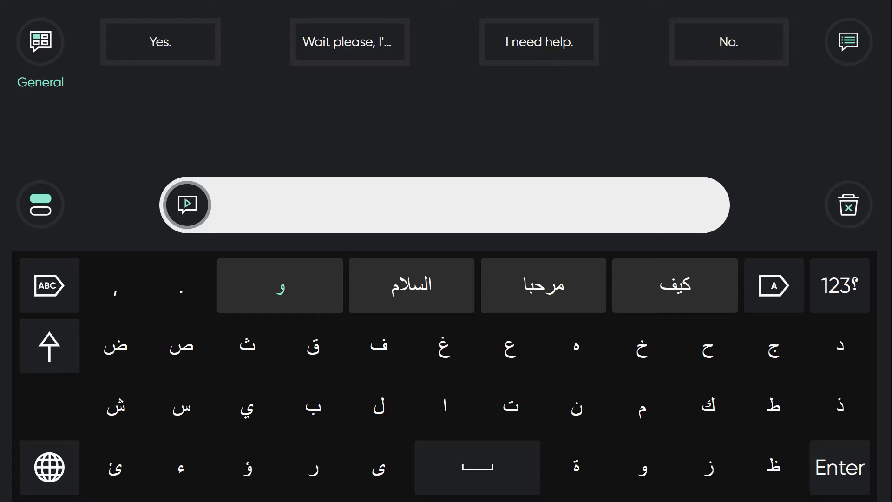
left_click(576, 406)
type("Bonjour comment ça va")
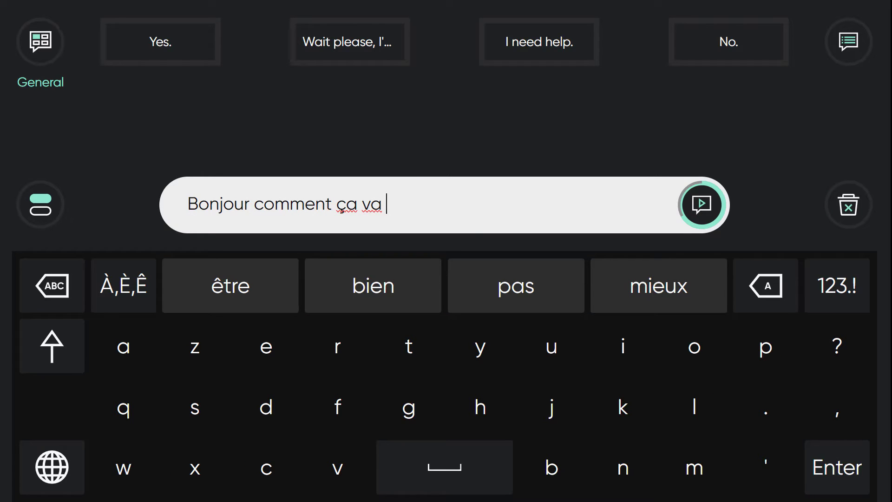
left_click(702, 204)
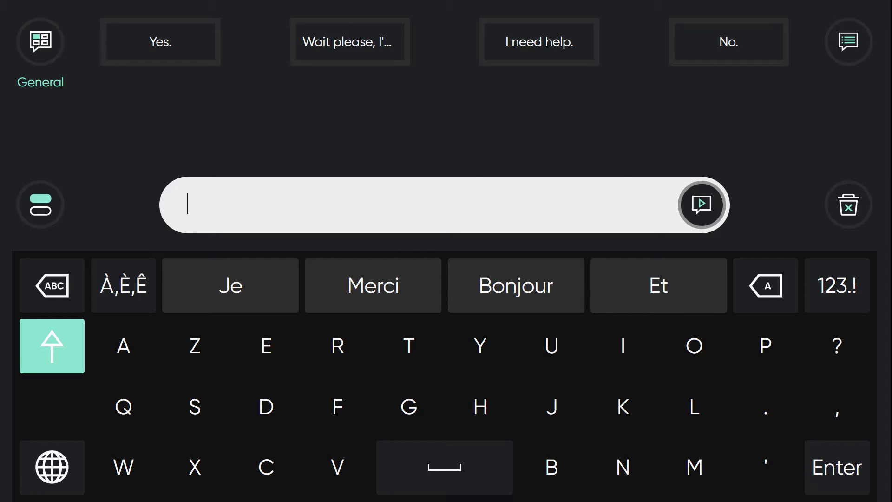
Step: Switch to the Swedish keyboard and type 'Tack så mycket' using predictions
left_click(51, 466)
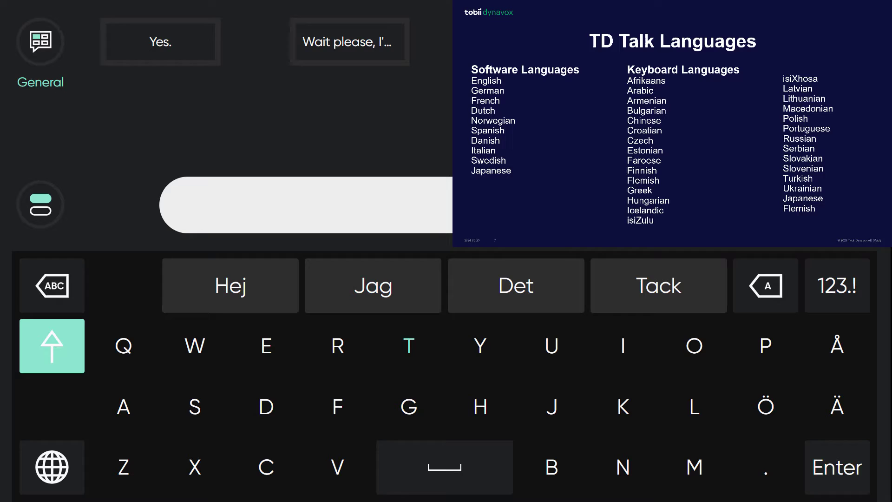
left_click(408, 345)
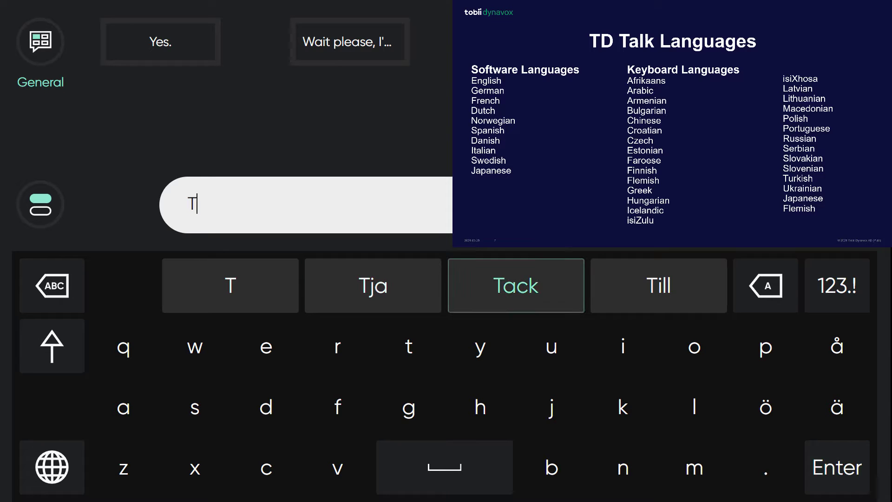
left_click(516, 285)
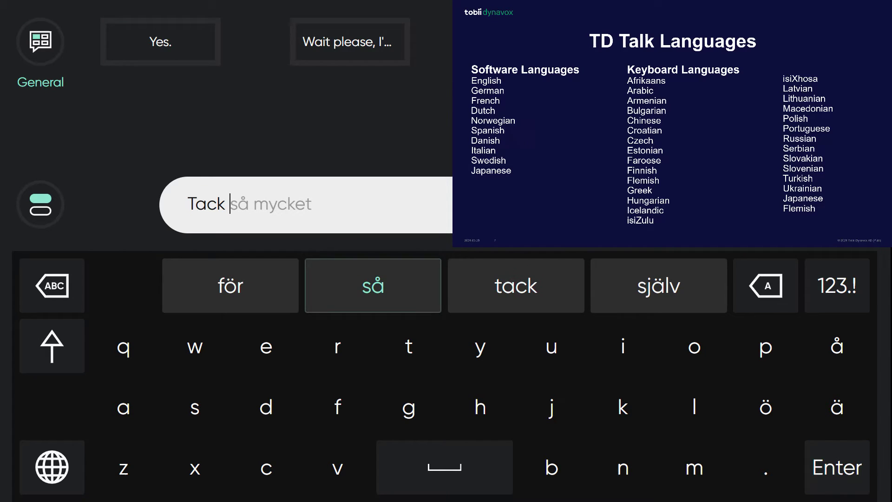
left_click(372, 285)
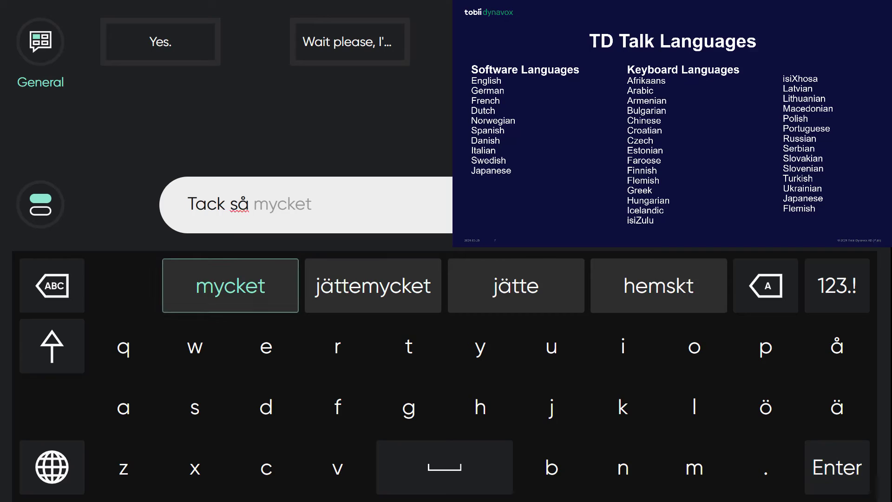
left_click(230, 284)
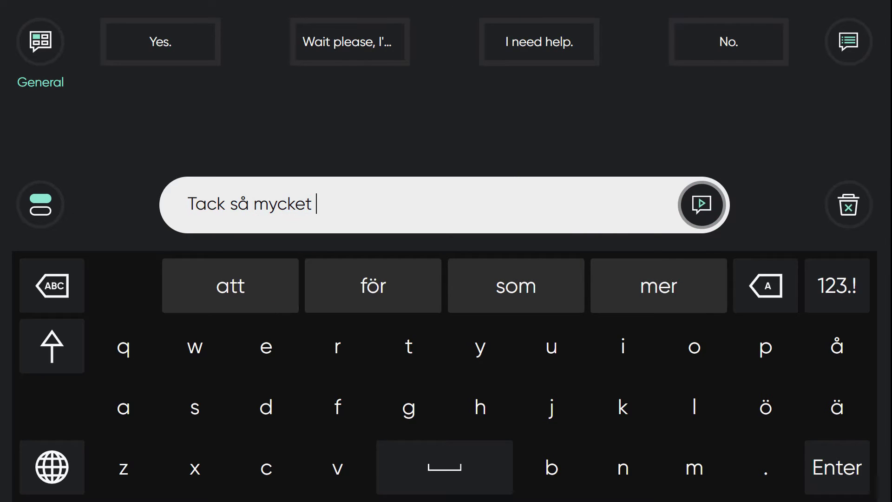
Step: Speak and clear 'Hey Yoda!', then show the General topic's quick messages
left_click(847, 205)
type("Hey Yoda!")
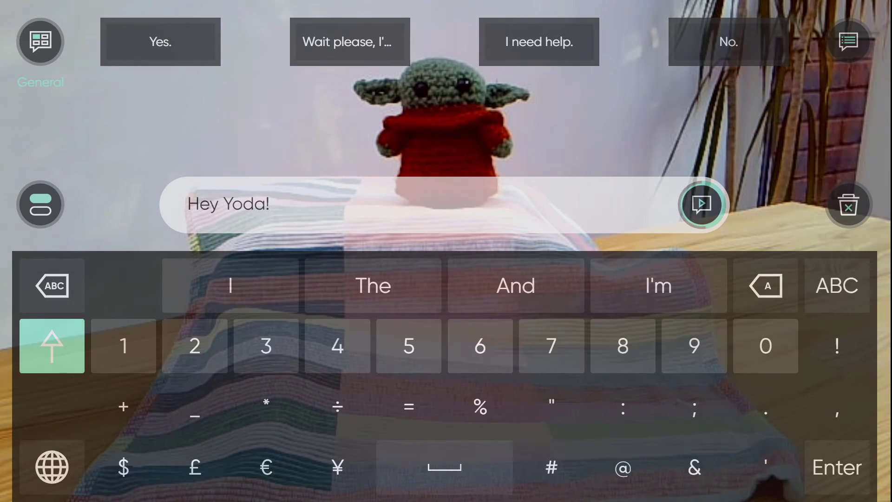
left_click(703, 205)
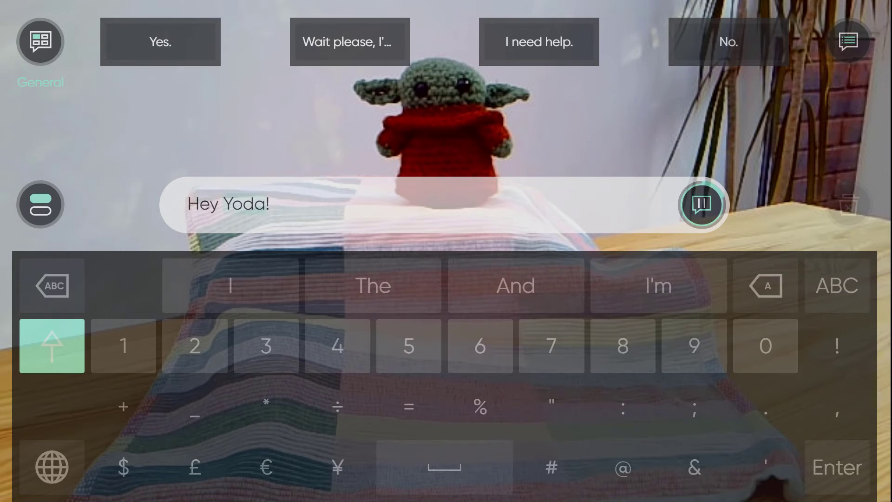
left_click(702, 205)
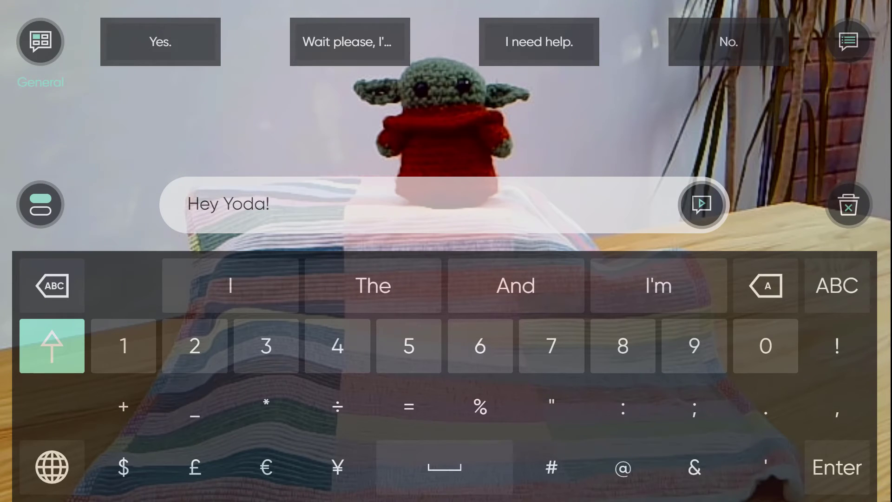
left_click(849, 40)
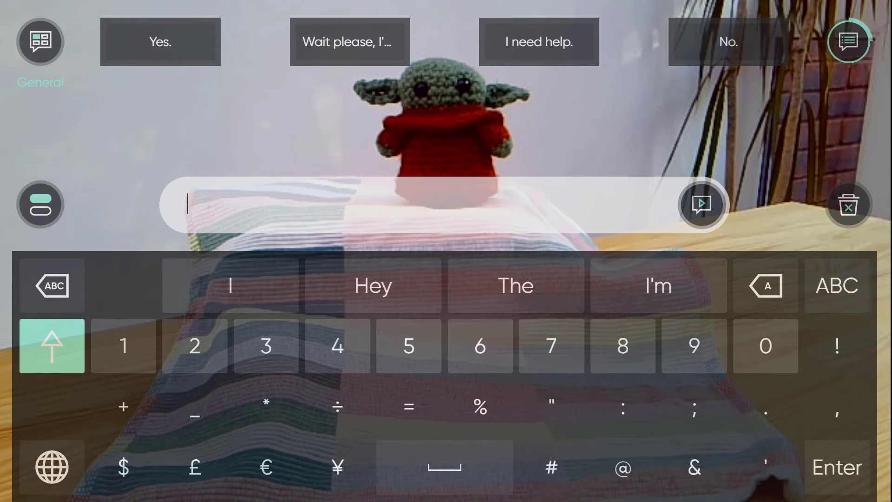
left_click(849, 41)
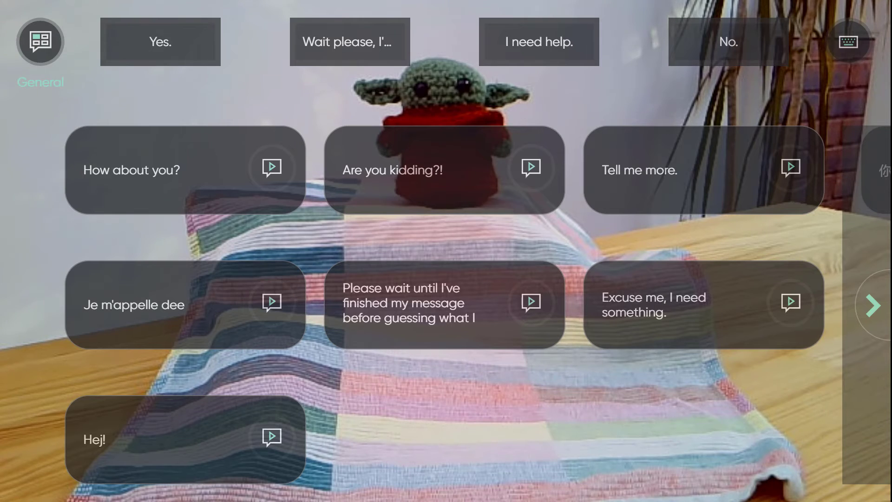
Step: Open the Doctor topic and speak the medications, prescribed medicine and specialist referral messages
left_click(273, 302)
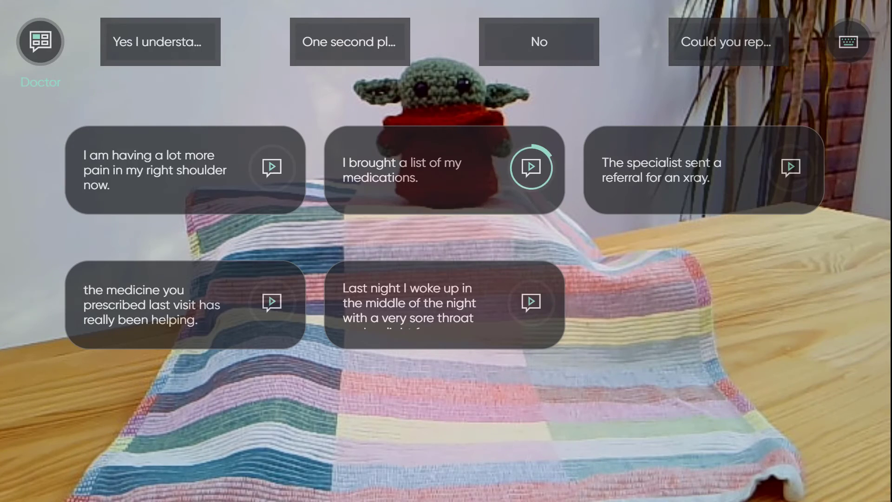
left_click(530, 168)
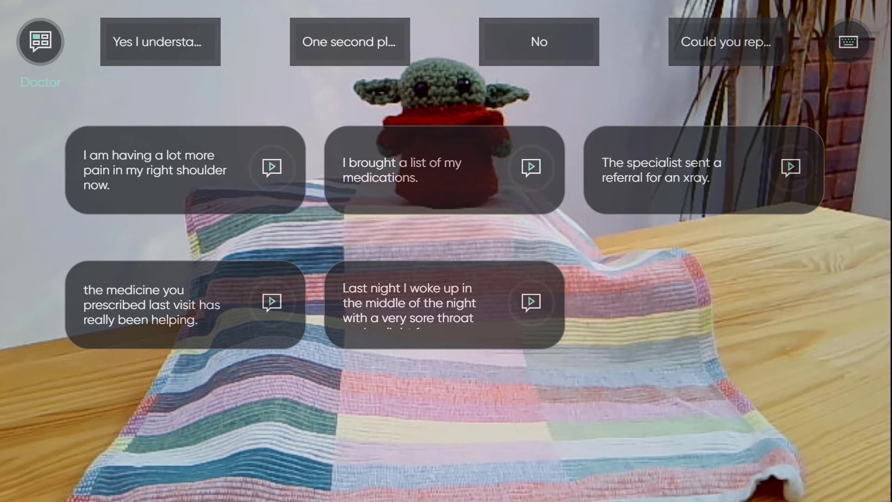
left_click(272, 302)
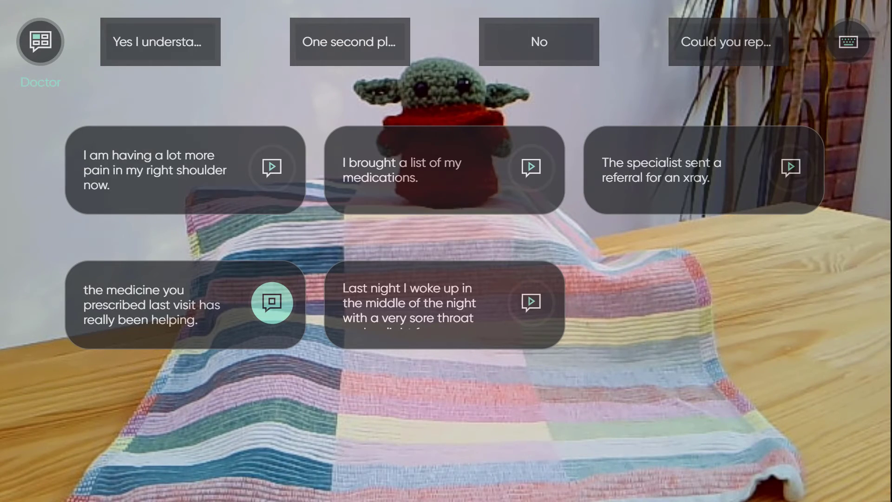
left_click(790, 168)
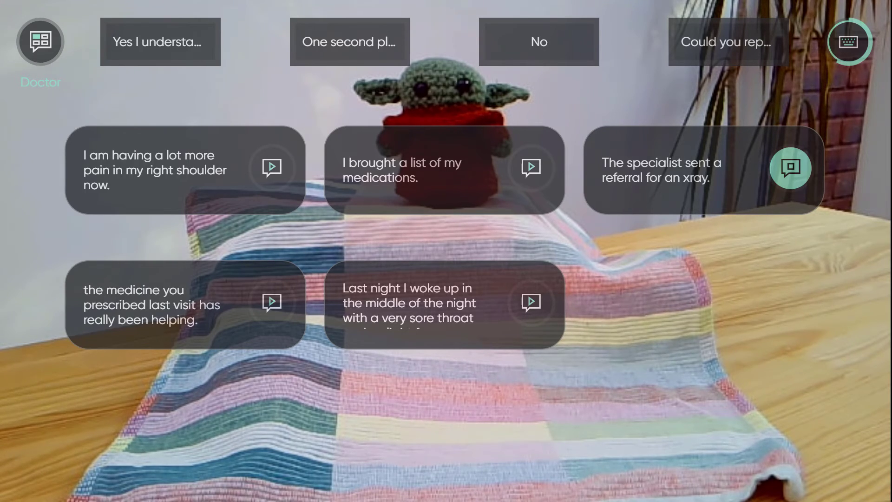
Step: Enable chat mode on the keyboard and type 'thanks again for coming' with predictions
left_click(849, 41)
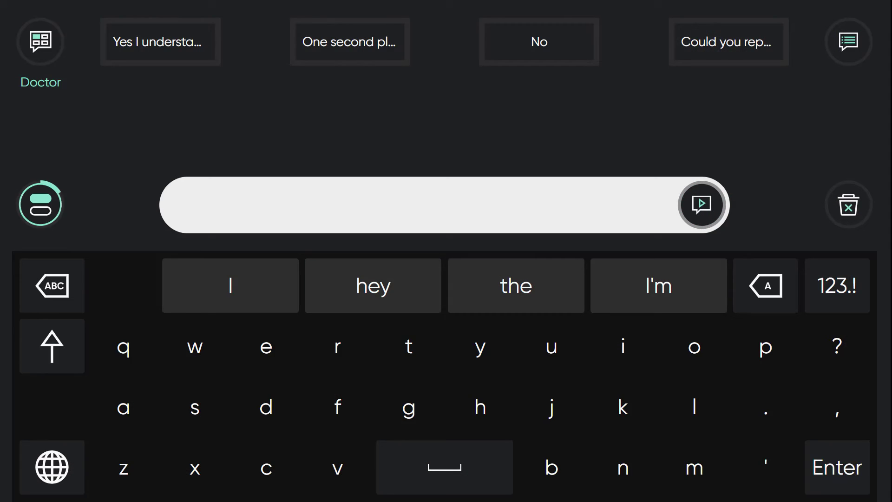
left_click(409, 346)
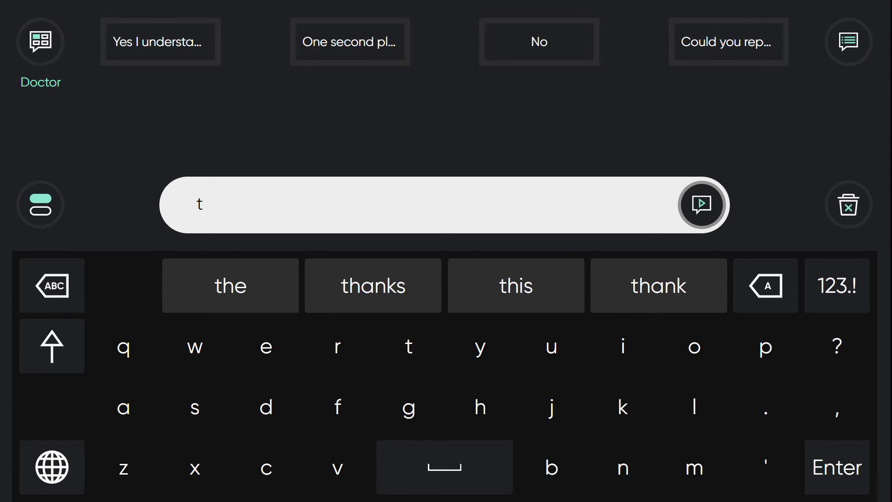
left_click(372, 285)
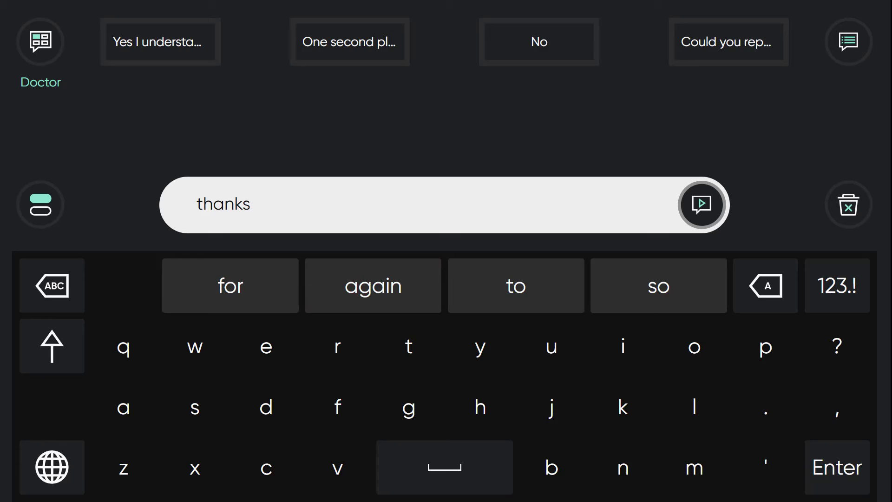
left_click(373, 285)
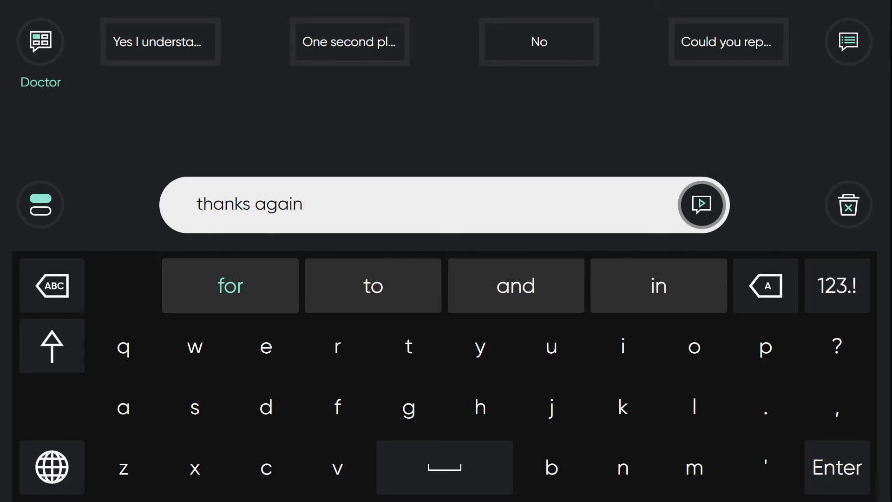
left_click(230, 285)
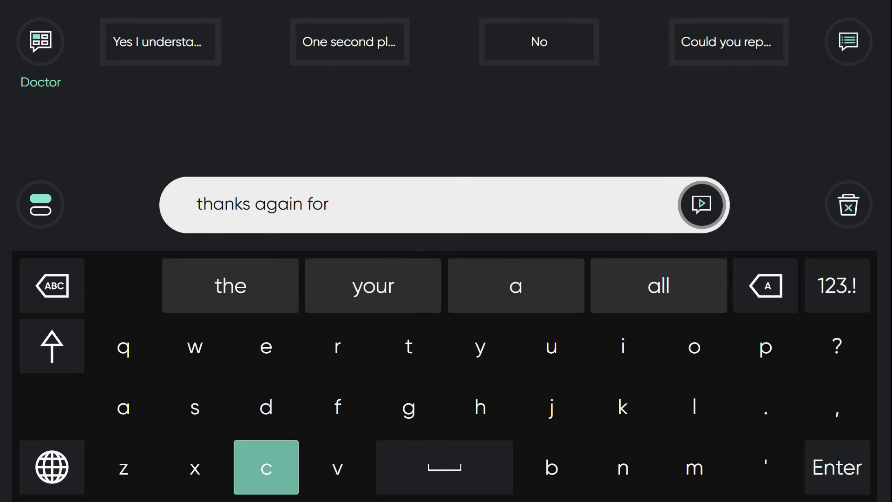
left_click(266, 467)
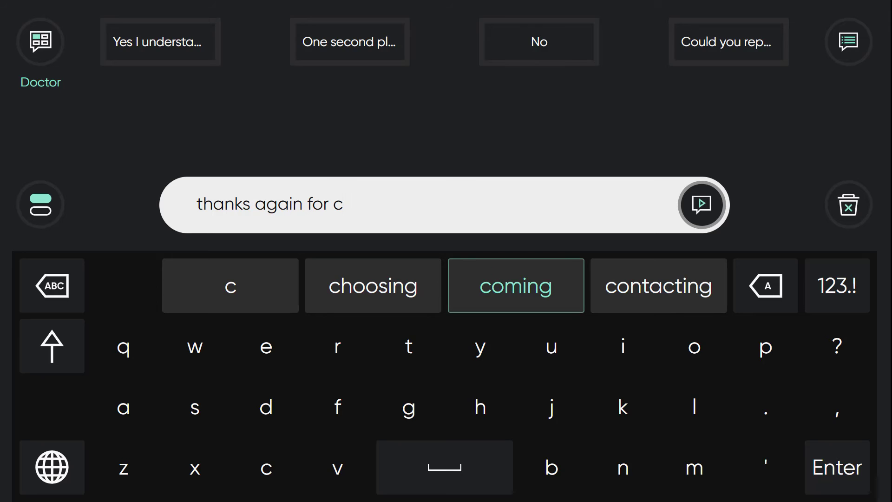
left_click(515, 285)
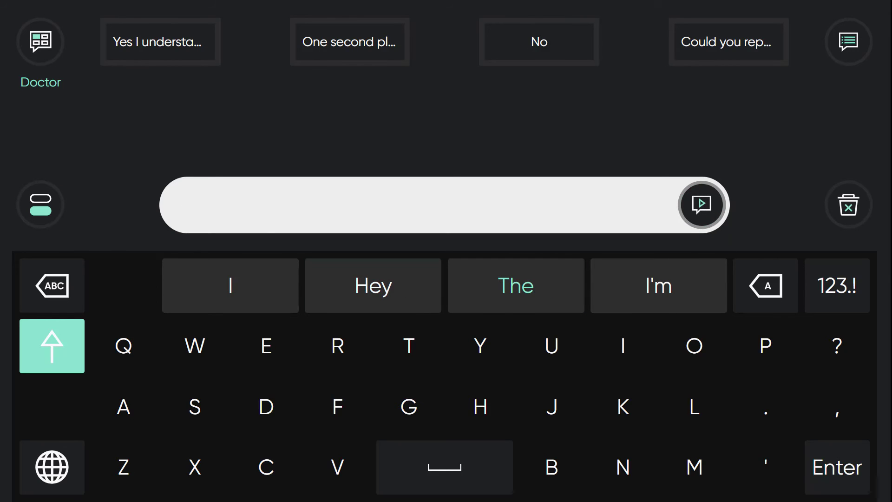
Step: Compose the reply 'I already have it' and speak it aloud
left_click(623, 346)
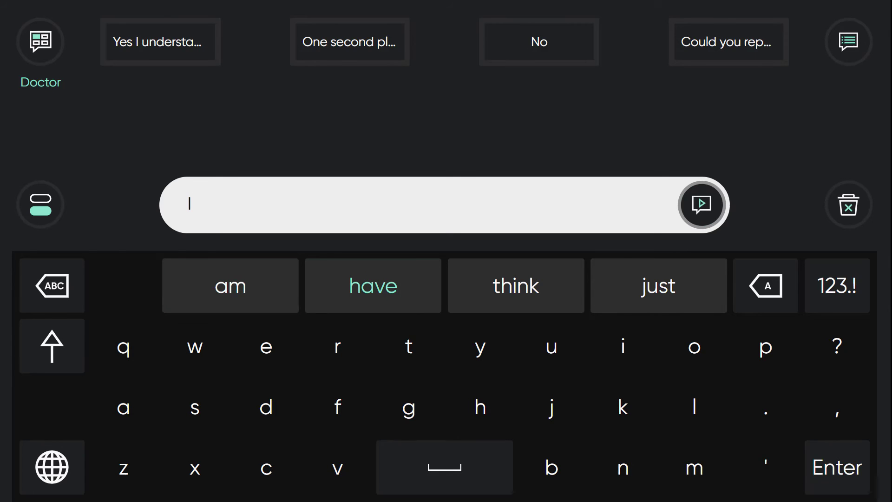
left_click(123, 407)
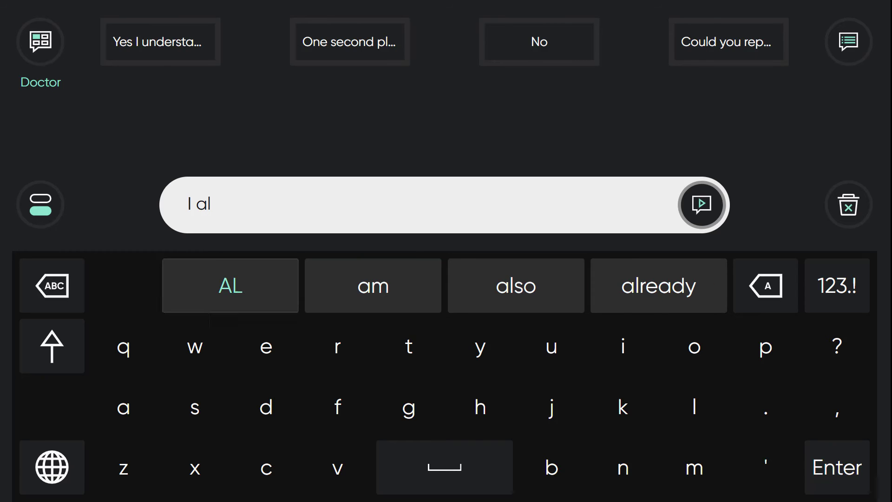
left_click(659, 285)
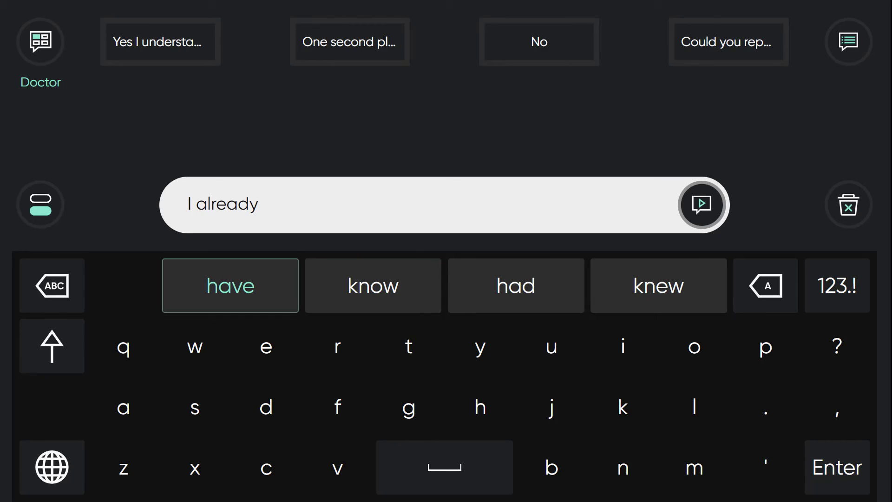
left_click(230, 285)
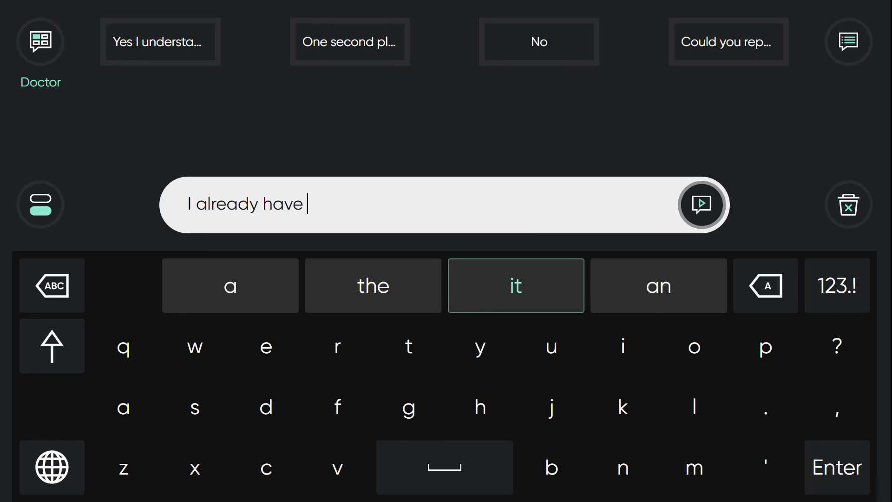
left_click(515, 284)
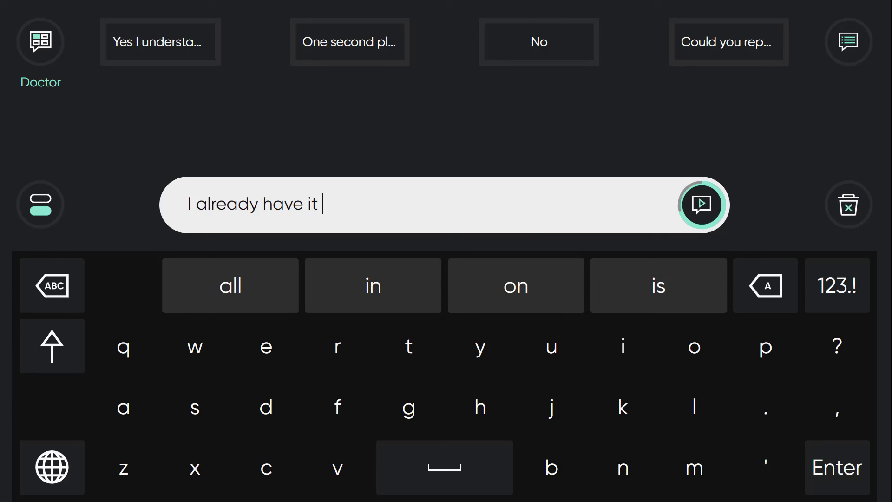
left_click(703, 204)
type("thanks again for coming")
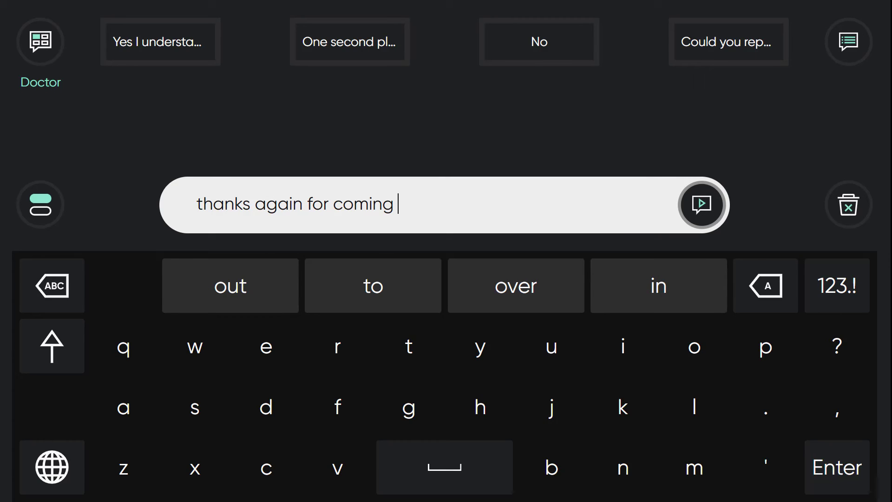
Step: Extend the message to 'thanks again for coming to visit' and open TD Talk Settings
left_click(409, 347)
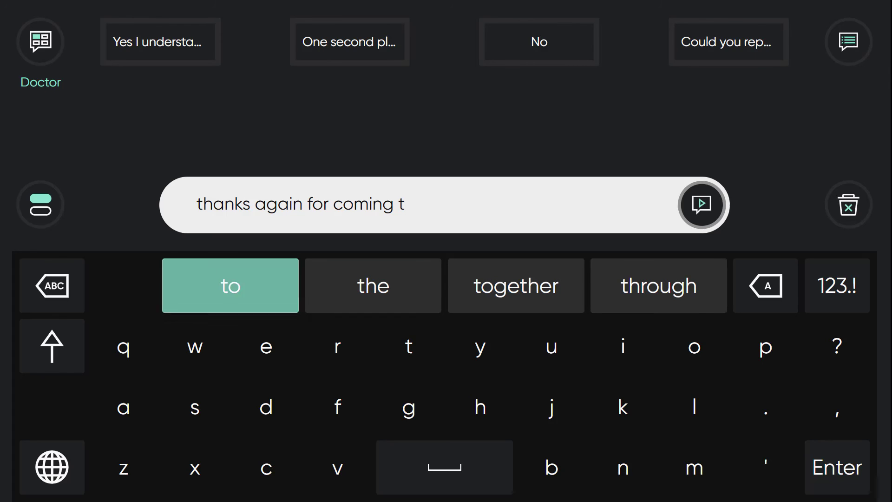
left_click(230, 285)
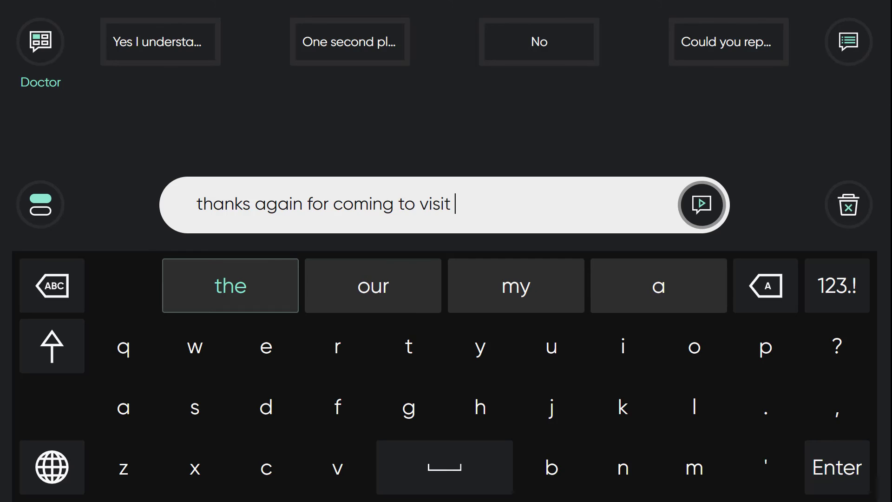
left_click(702, 205)
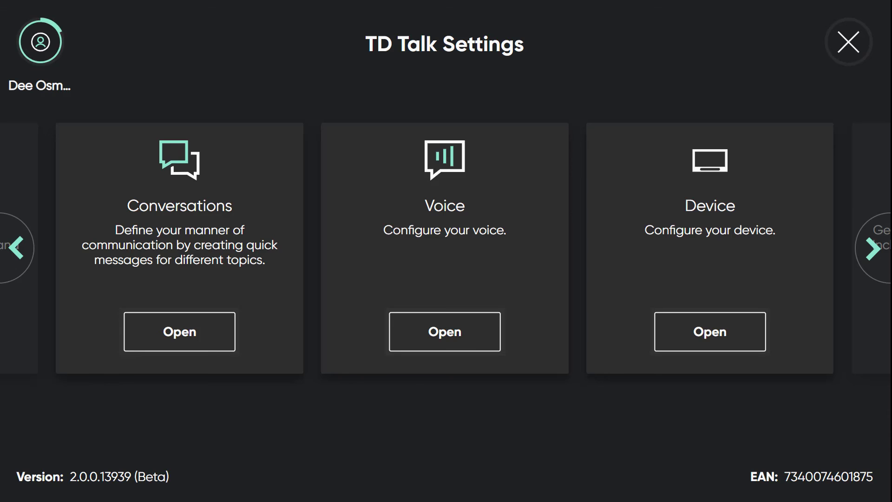
Step: Open My Account to view backup and restore options for predictions and messages
left_click(39, 40)
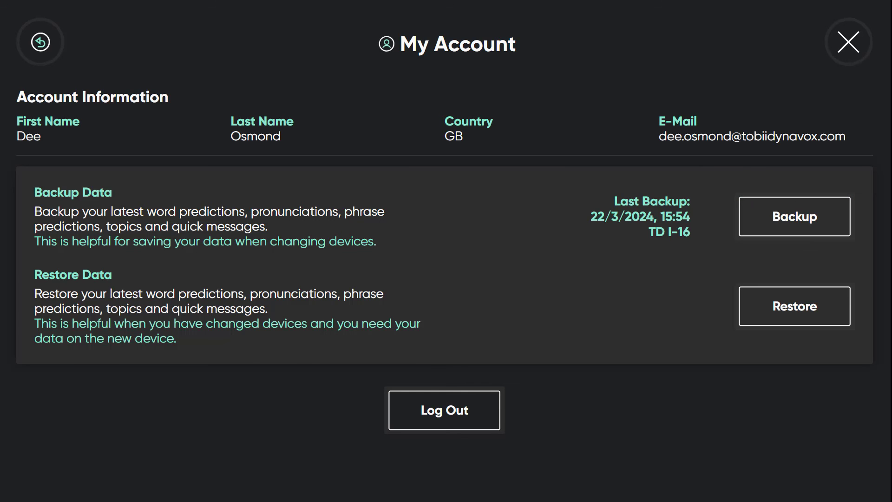